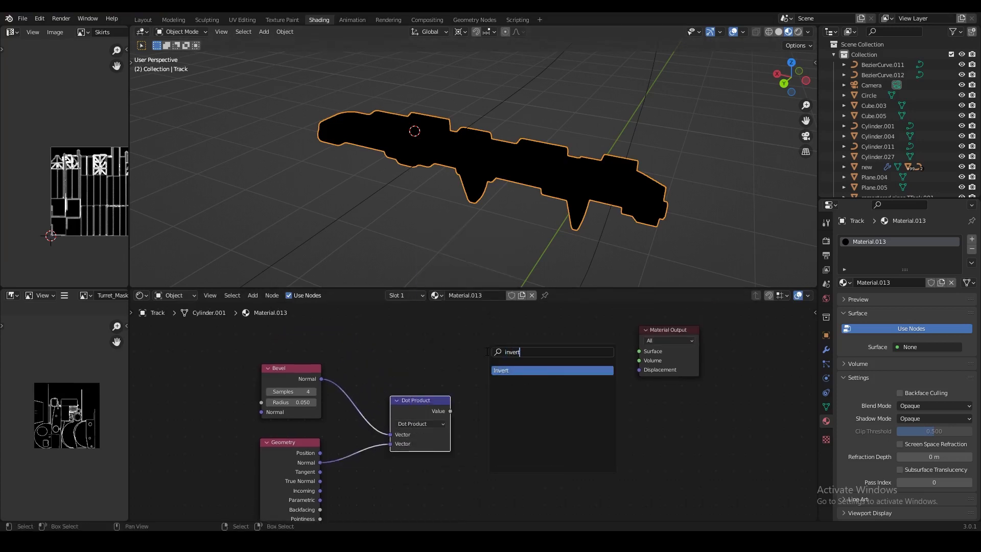
# Insert an Invert node between the Dot Product edge mask and the Material Output surface.
pyautogui.click(501, 370)
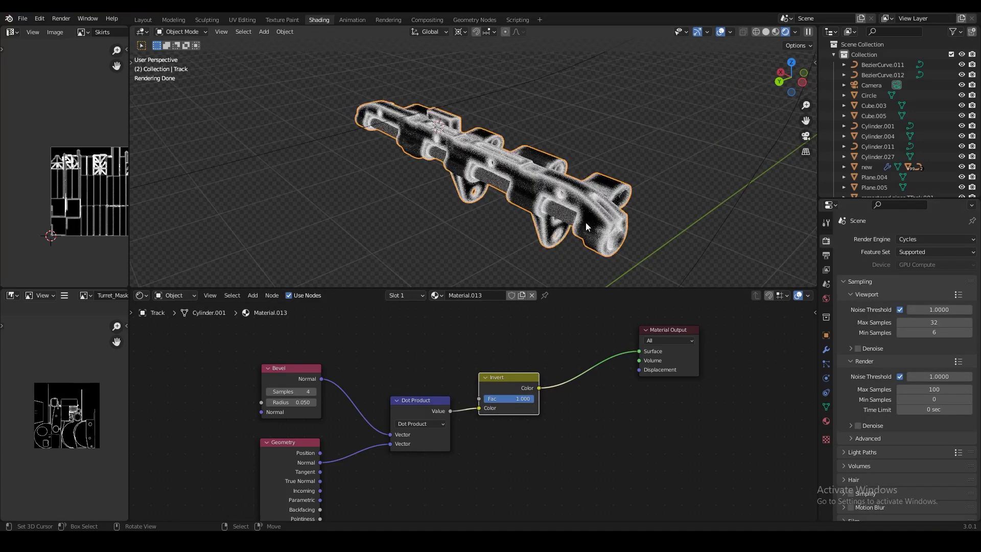
pyautogui.click(289, 391)
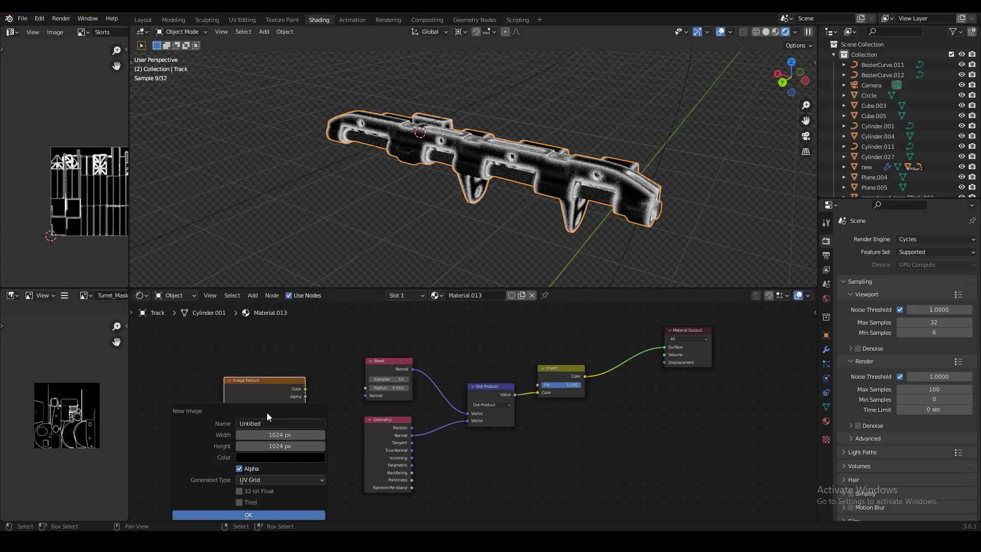
# Create a 512×512, 32-bit float image named TrackMask in the Image Texture node.
pyautogui.write('TrackMask')
pyautogui.write('512')
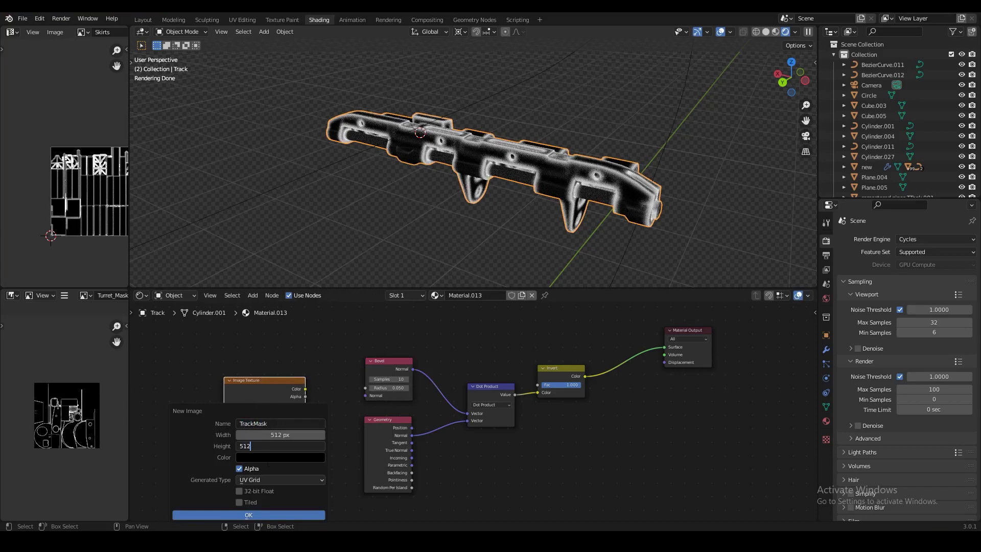
pyautogui.click(239, 490)
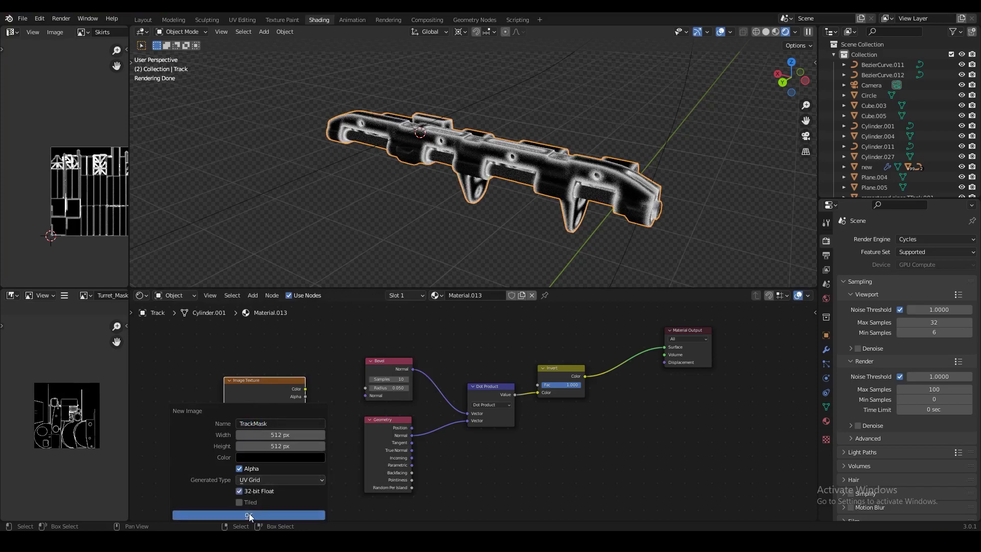
pyautogui.click(248, 514)
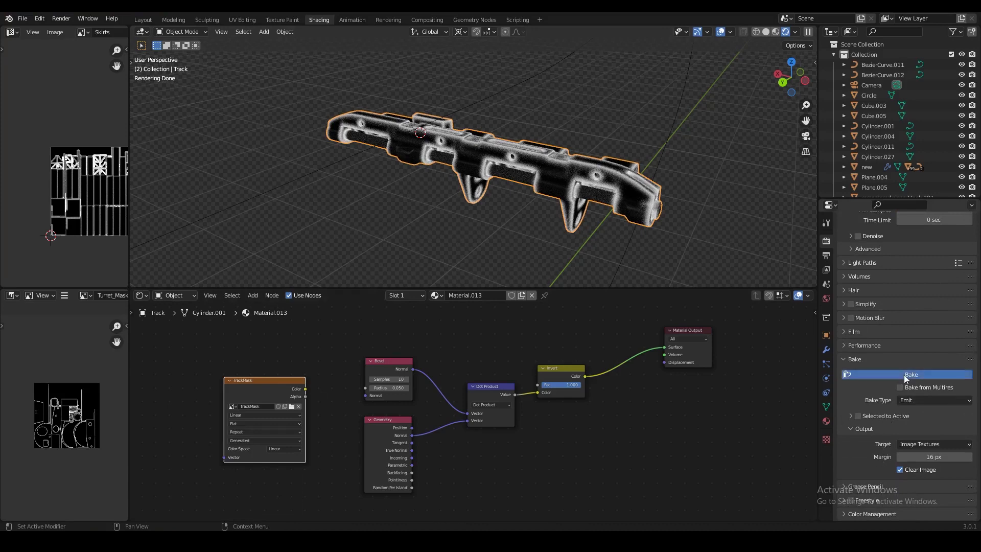
# Bake the edge mask into the TrackMask image from the Bake panel.
pyautogui.click(910, 374)
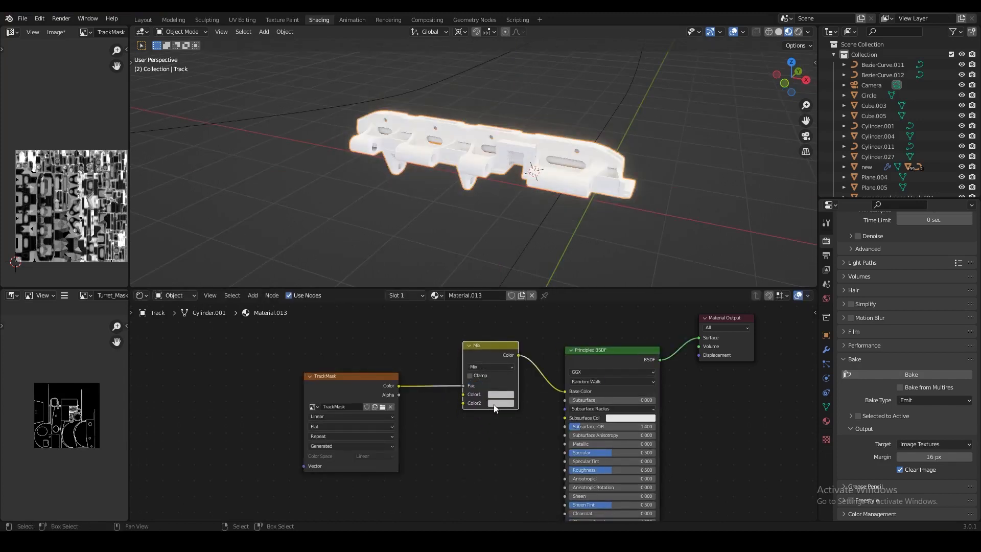
# Set the Mix node's Color1 to a reddish hue so the link gets a warm tint.
pyautogui.click(499, 394)
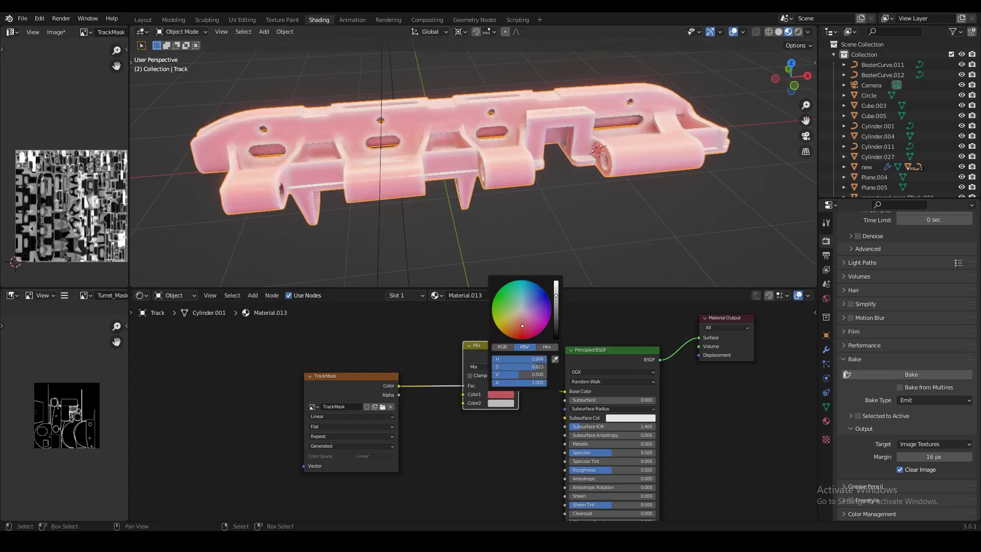
pyautogui.moveTo(521, 325); pyautogui.dragTo(514, 332)
pyautogui.write('noise')
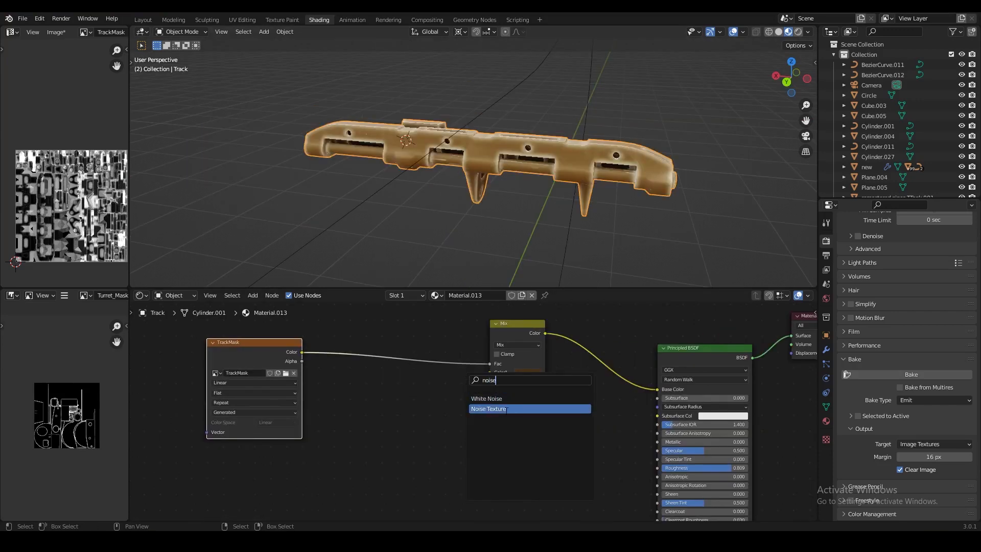
# Add a mapped Noise Texture through a ColorRamp into Mix Color1 and adjust the ramp stops.
pyautogui.click(487, 409)
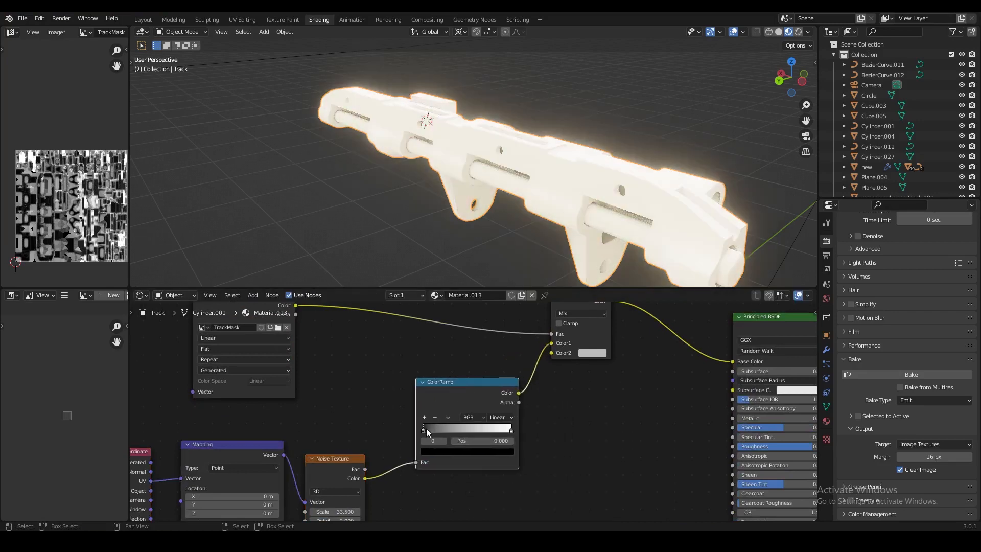
pyautogui.moveTo(424, 429); pyautogui.dragTo(481, 428)
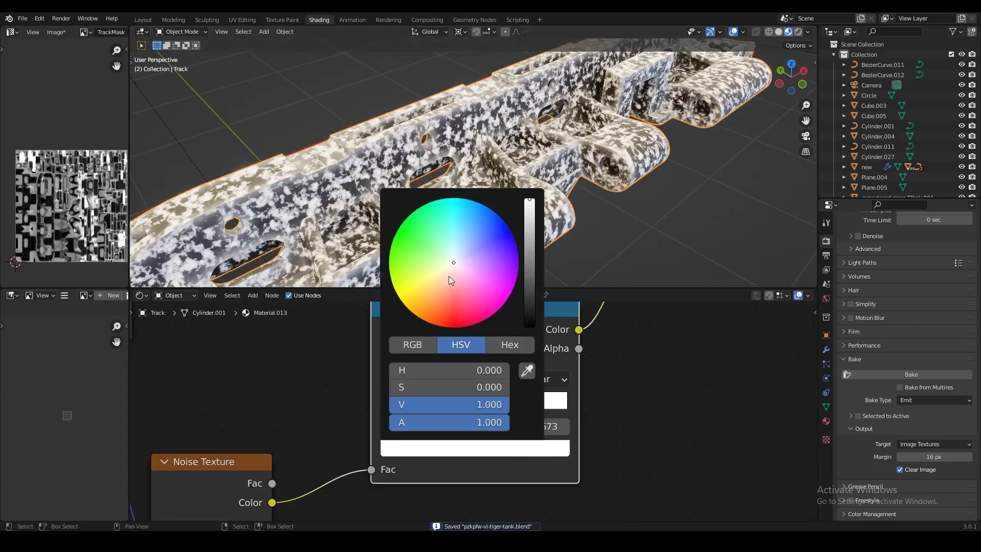
# Recolour the noise ColorRamp stops to brown and dark brown rust shades.
pyautogui.click(442, 301)
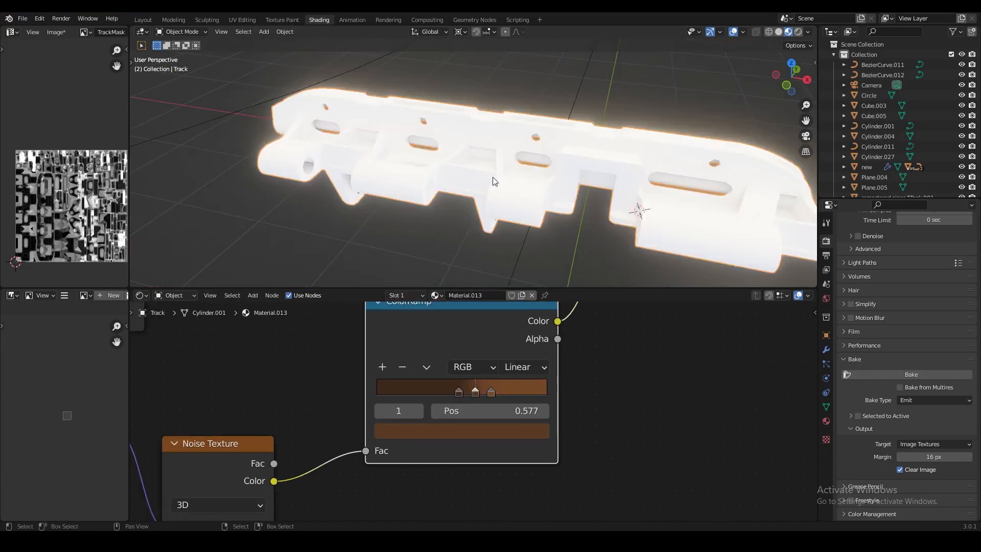
pyautogui.click(475, 391)
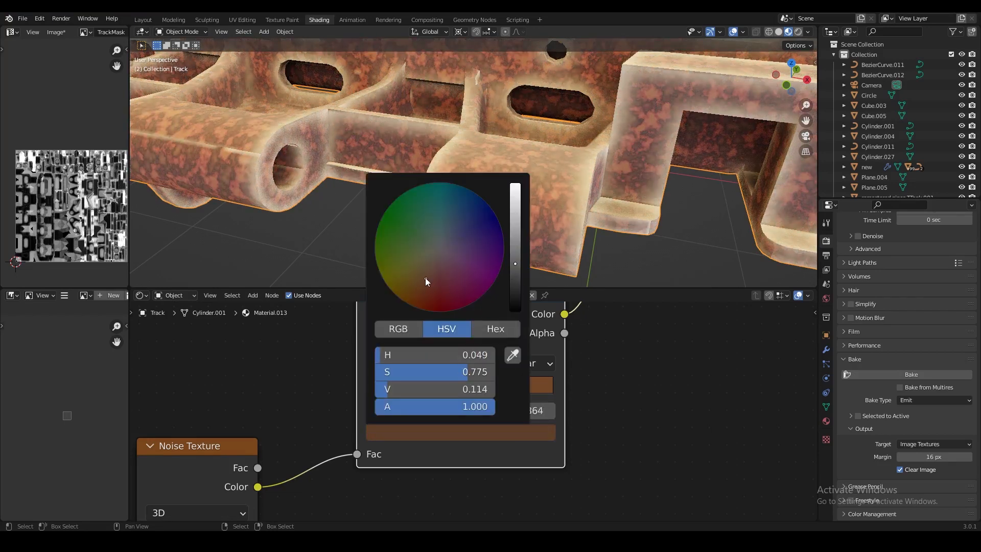
pyautogui.click(422, 285)
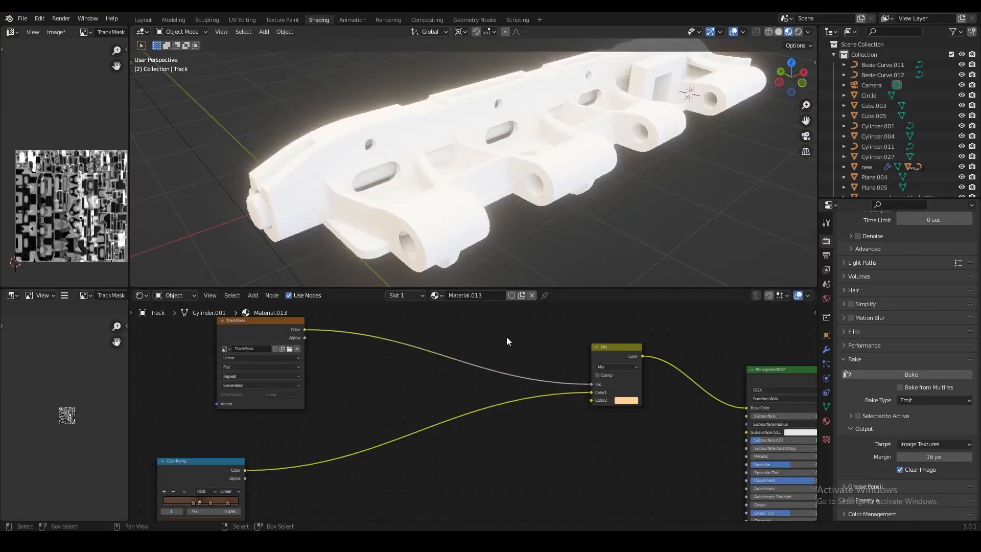
# Insert a Power Math node after TrackMask with a Noise Texture feeding its Exponent.
pyautogui.write('math')
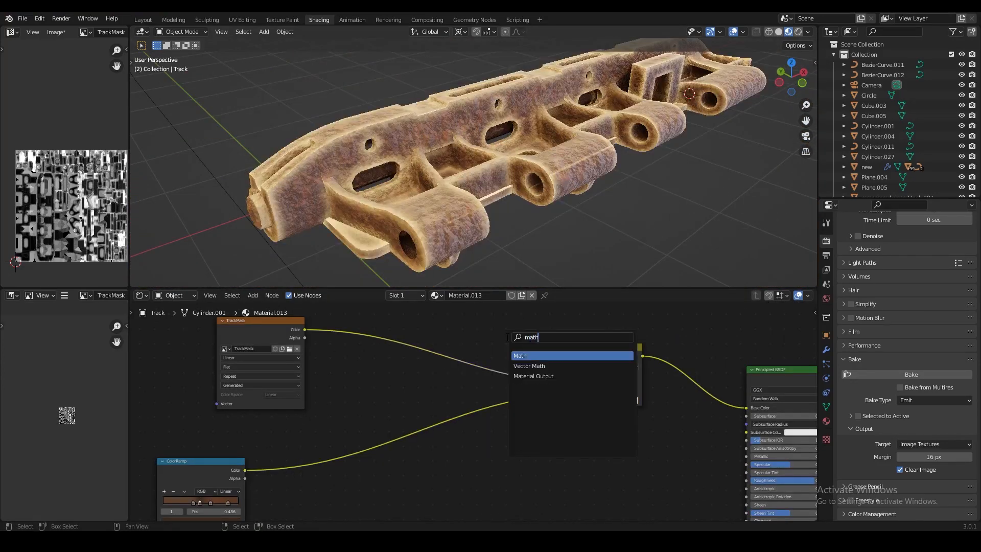
pyautogui.click(520, 356)
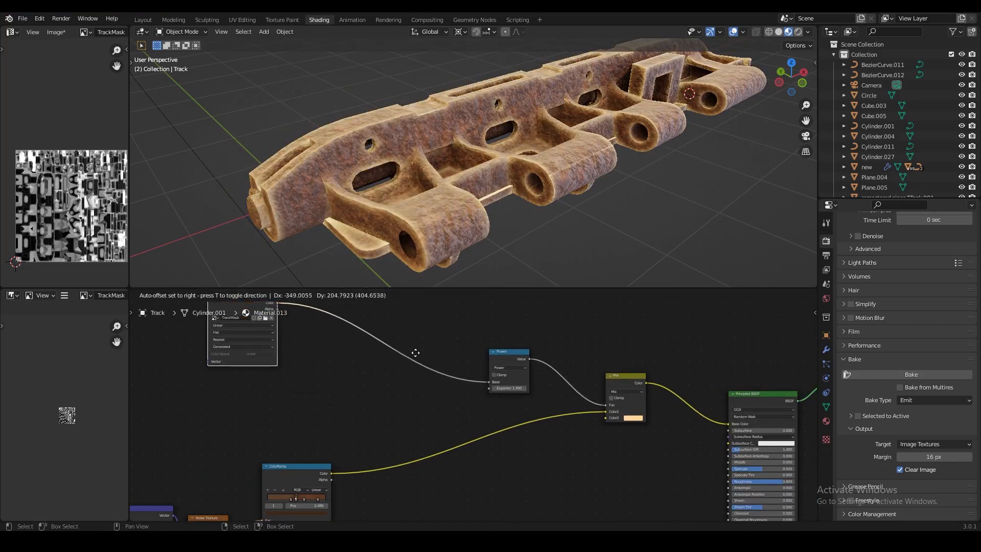
pyautogui.write('noise')
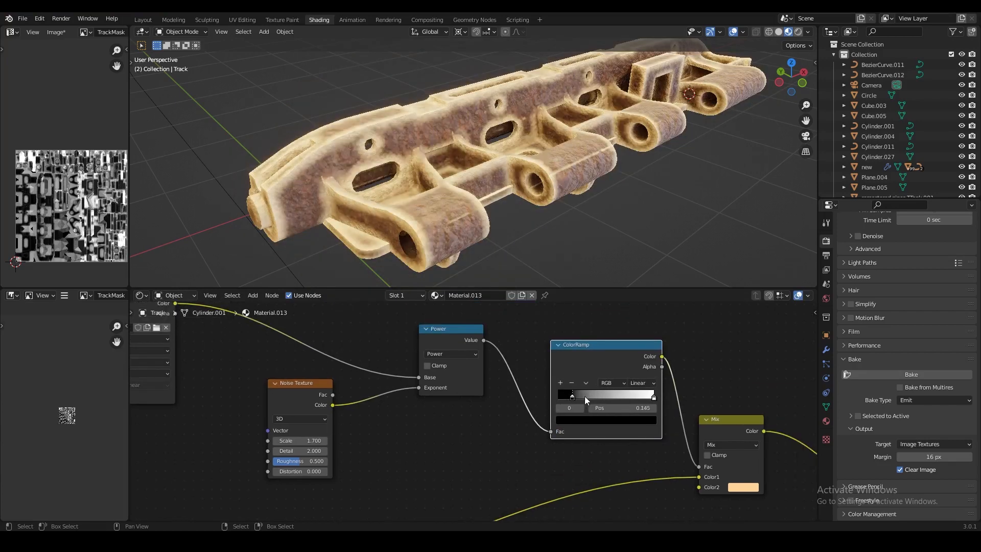
# Drag the ColorRamp black and white stops inward to sharpen the edge wear, then return to Layout.
pyautogui.moveTo(571, 395); pyautogui.dragTo(617, 396)
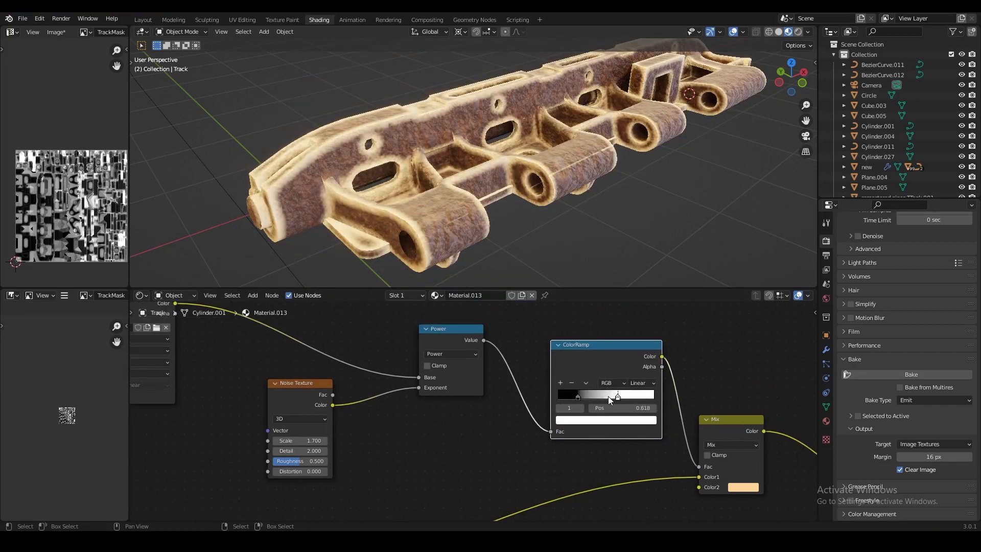
pyautogui.moveTo(617, 396); pyautogui.dragTo(612, 396)
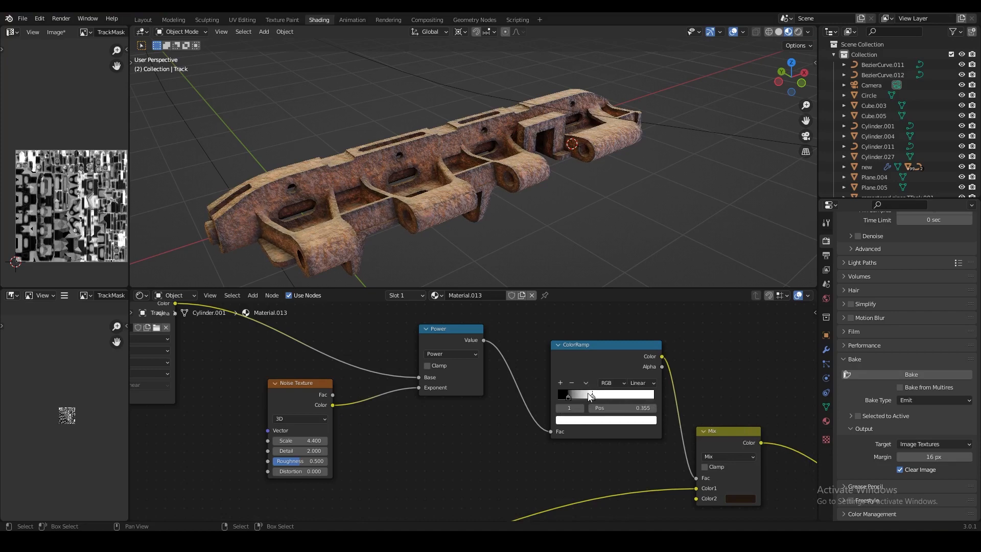
pyautogui.click(142, 20)
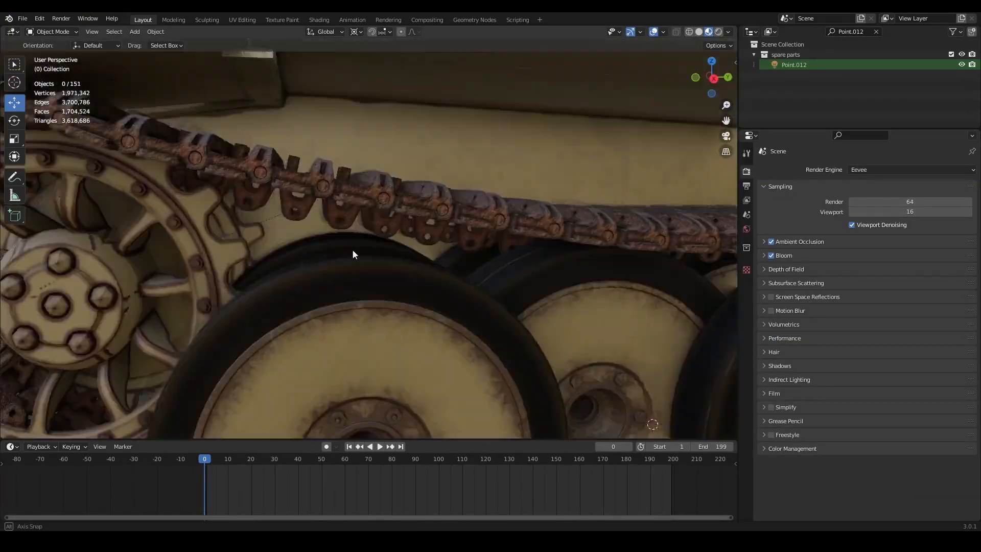
# Orbit around the tank to inspect the rusty track links wrapping the wheels.
pyautogui.moveTo(354, 255); pyautogui.dragTo(381, 234)
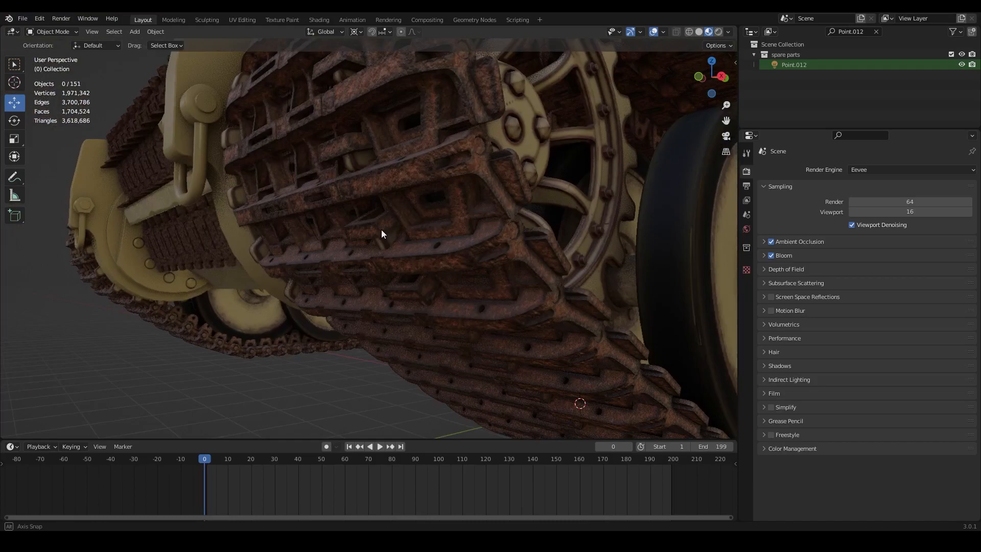